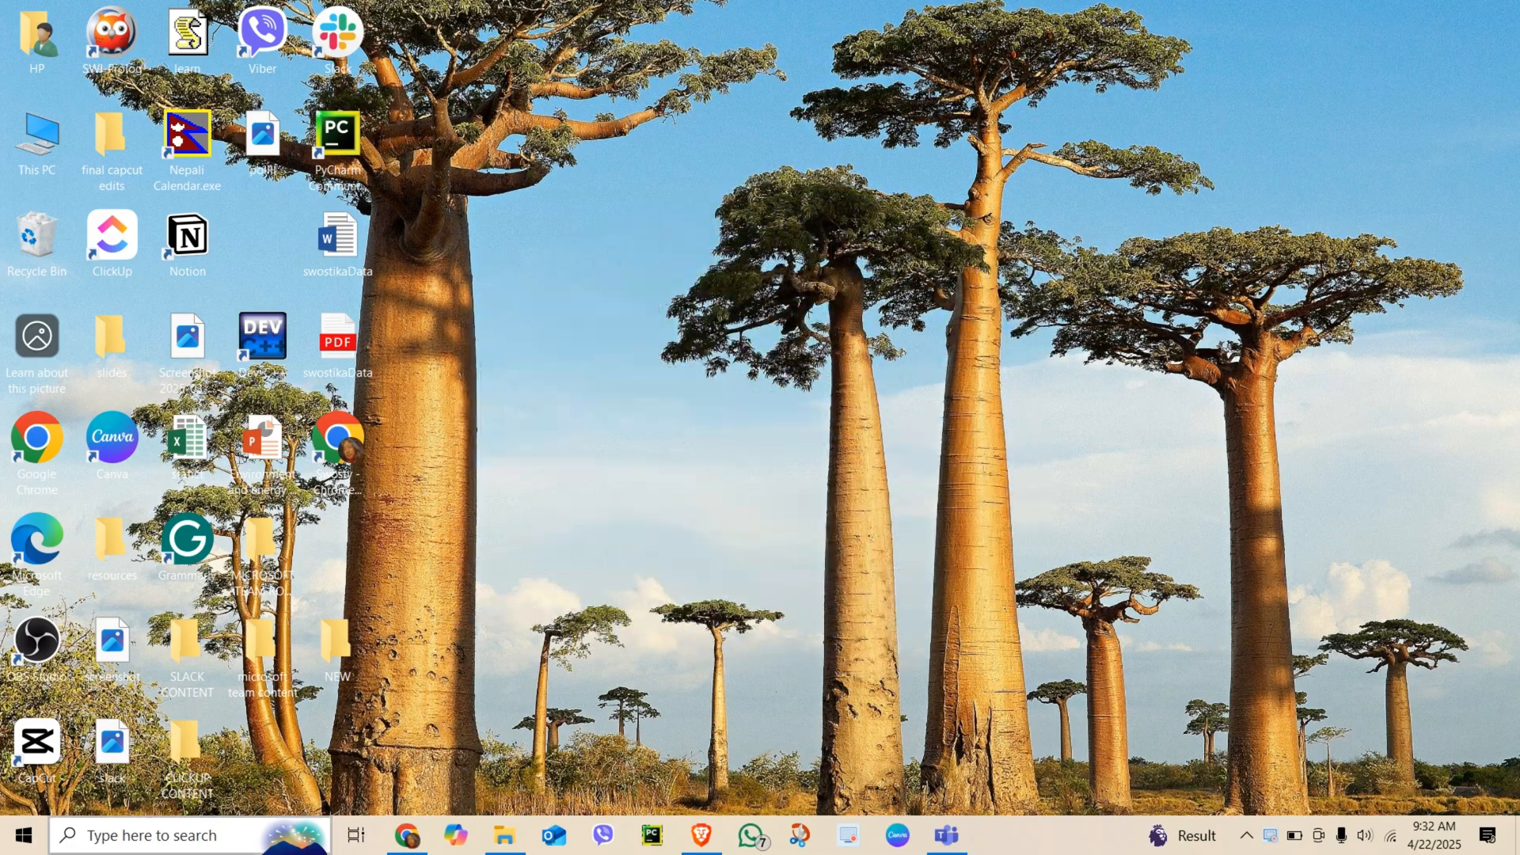
Glance at the Teams Interests community, then return to Chrome's New Tab page.
{"action": "left_click", "coordinate": [407, 836]}
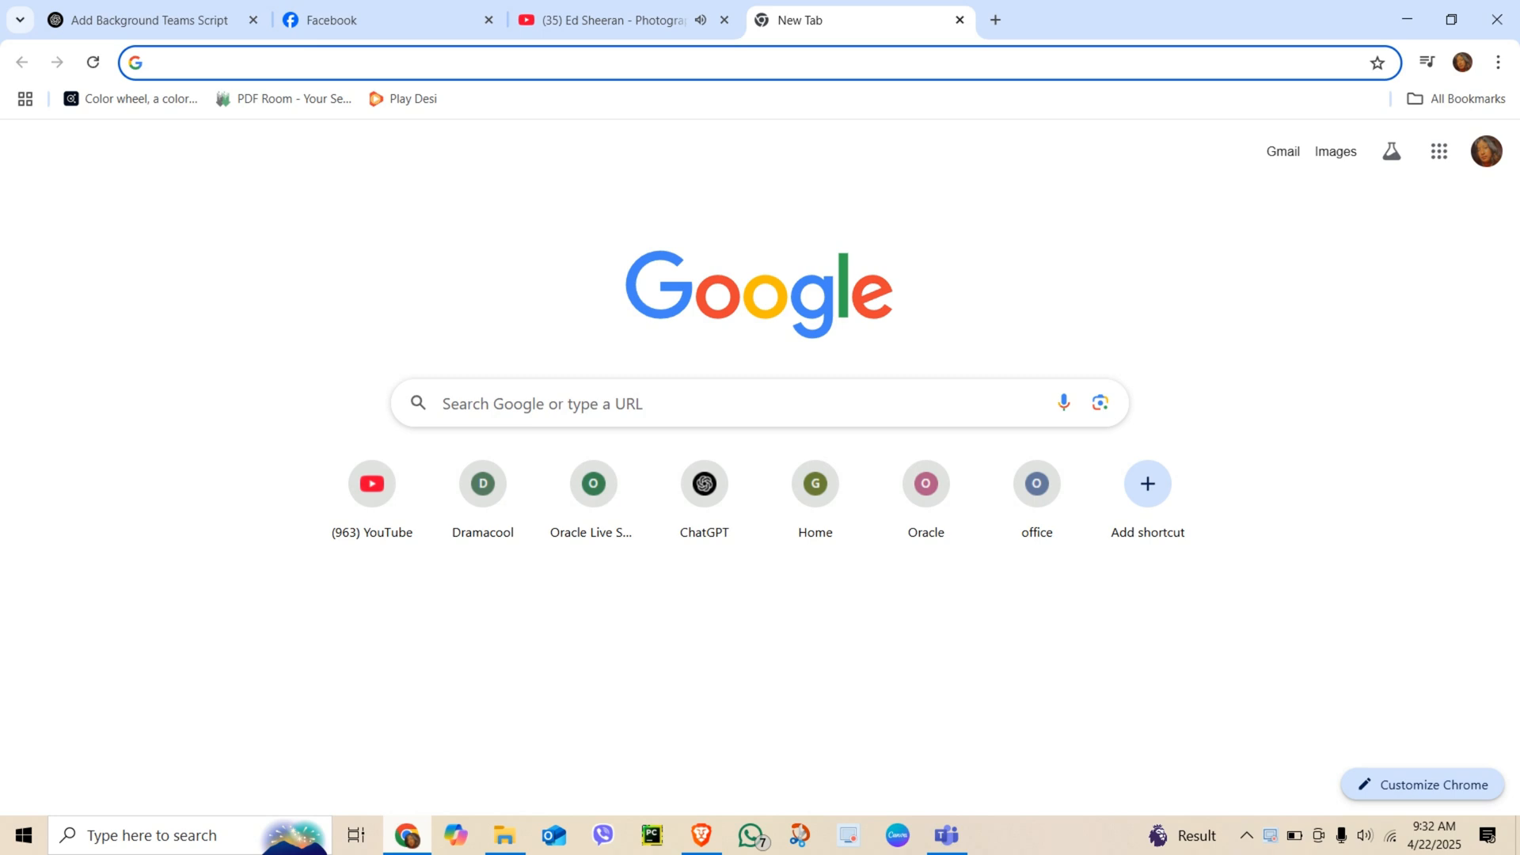
{"action": "left_click", "coordinate": [945, 835]}
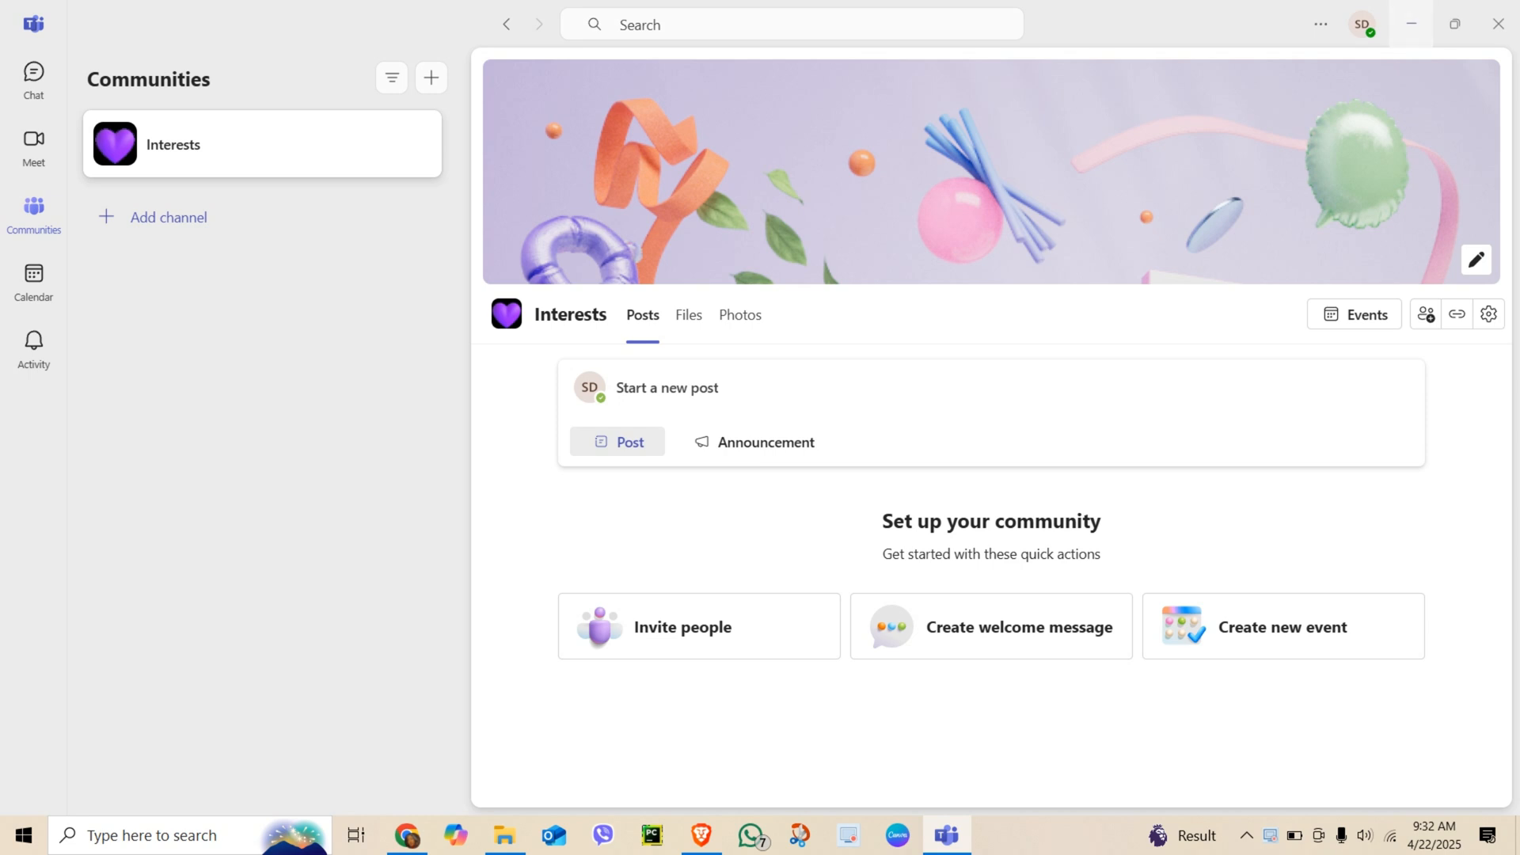
{"action": "left_click", "coordinate": [407, 834]}
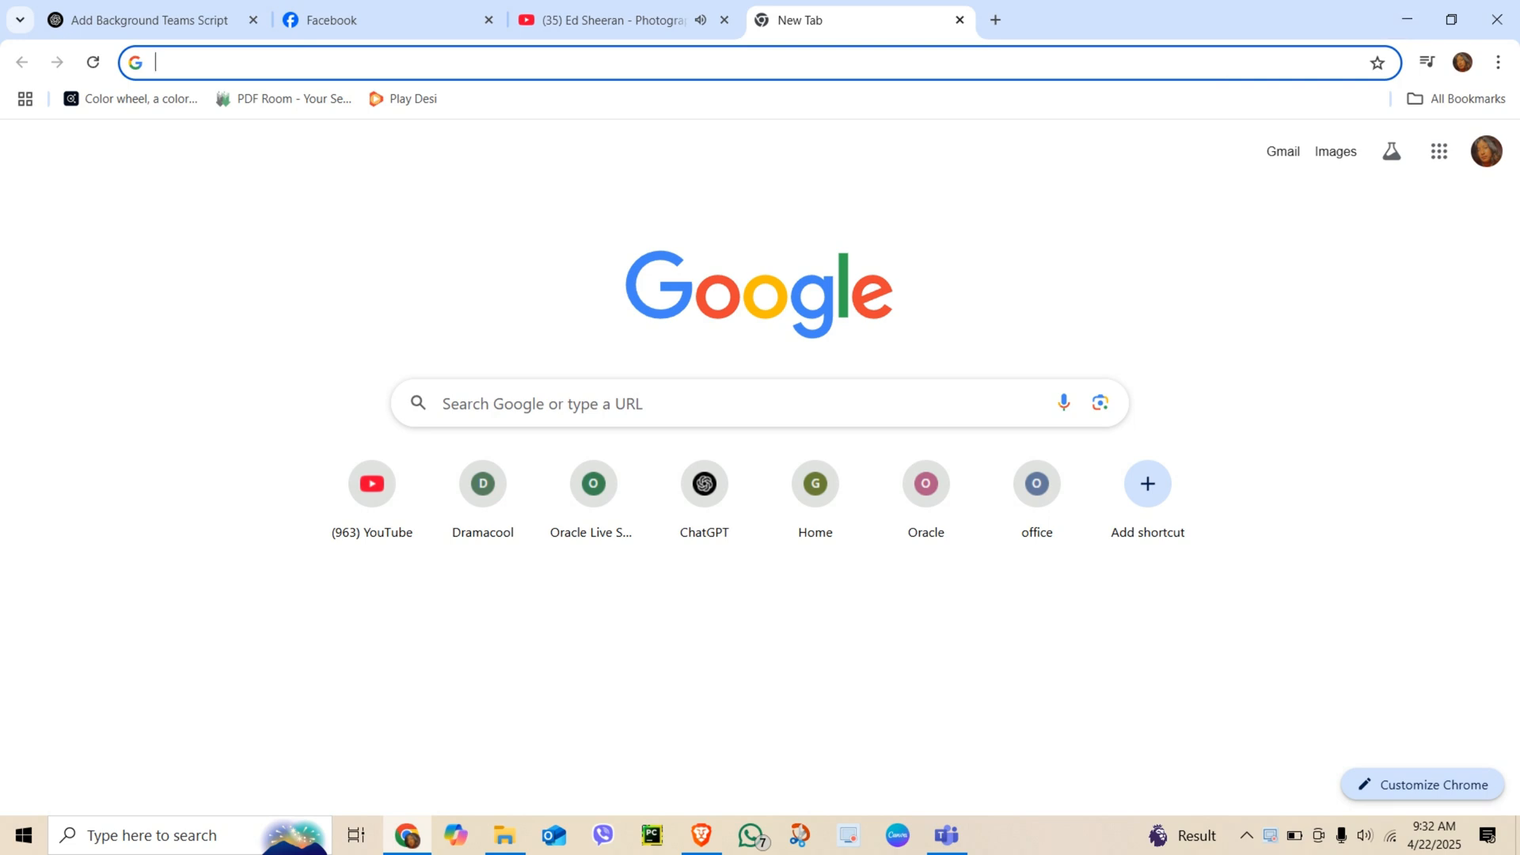
Visit account.microsoft.com and review the Your info personal details page.
{"action": "type", "text": "a"}
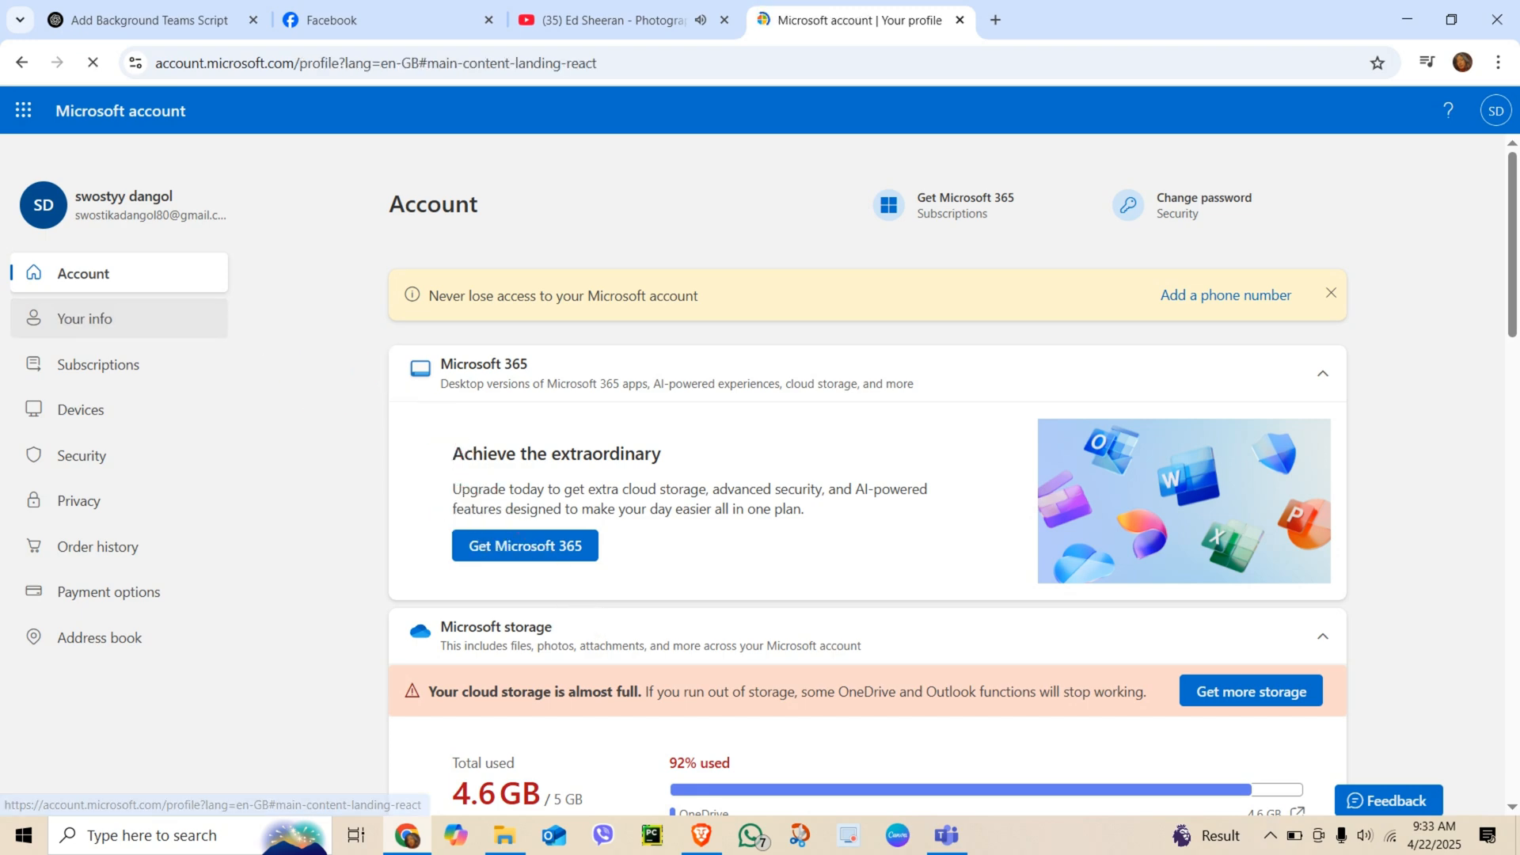
{"action": "left_click", "coordinate": [85, 318]}
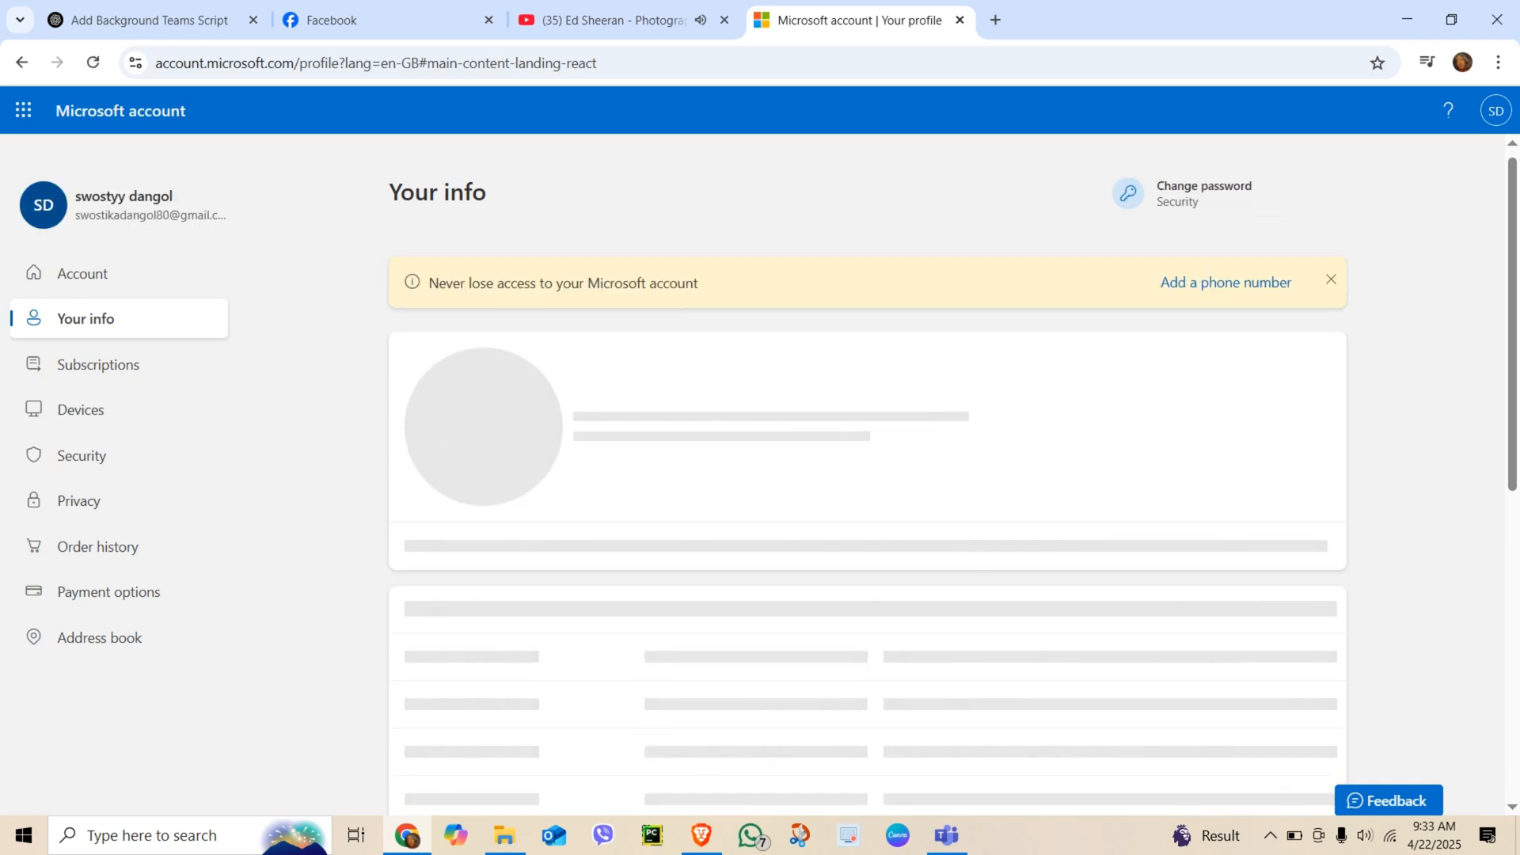
{"action": "scroll", "scroll_direction": "down", "scroll_amount": 3}
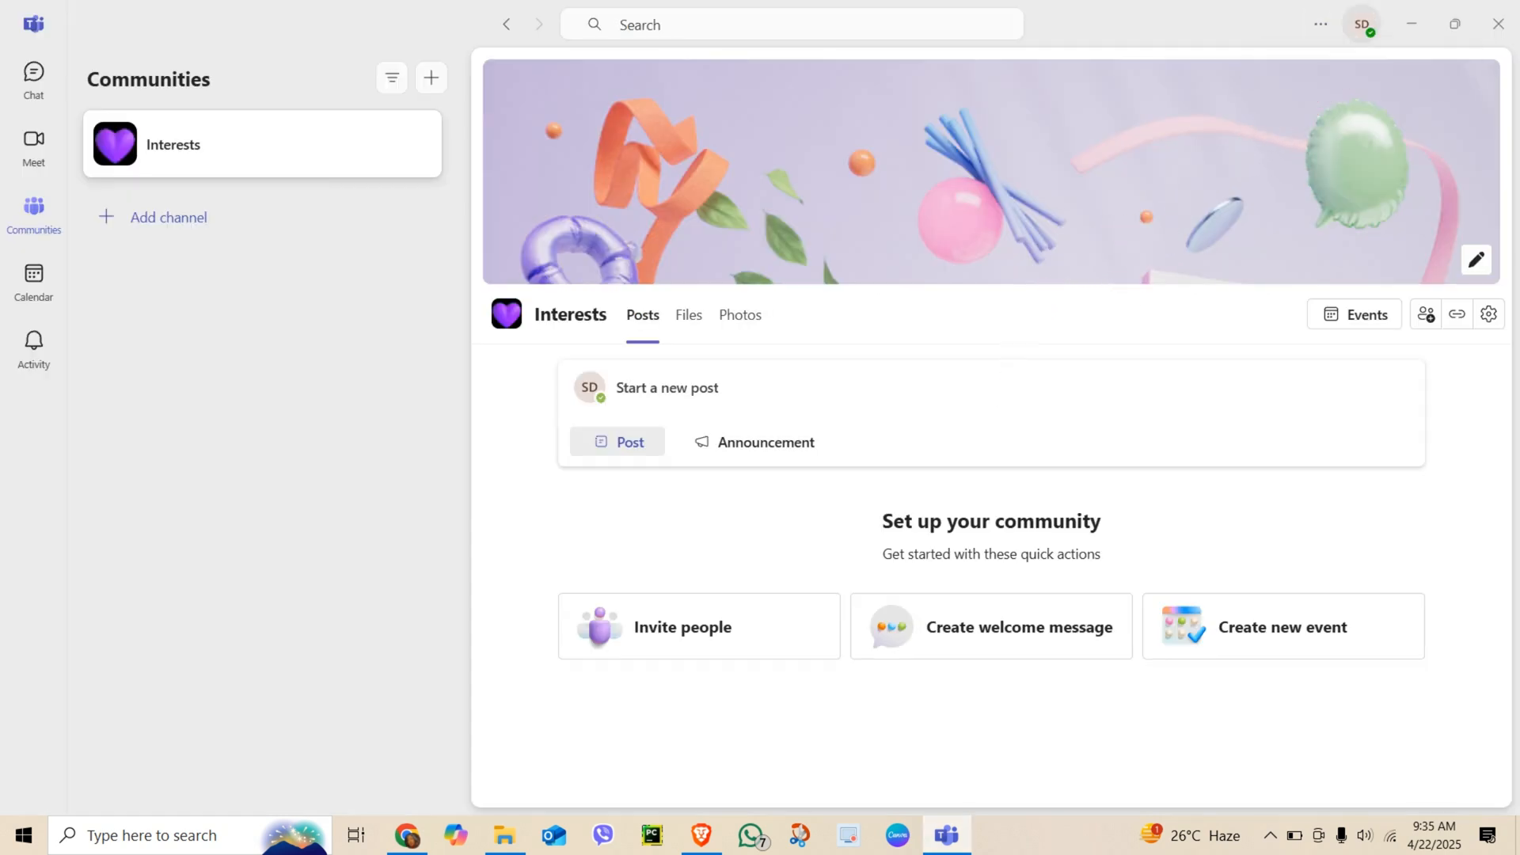
View the Contact section of your own Teams profile card from the account menu.
{"action": "left_click", "coordinate": [1361, 24]}
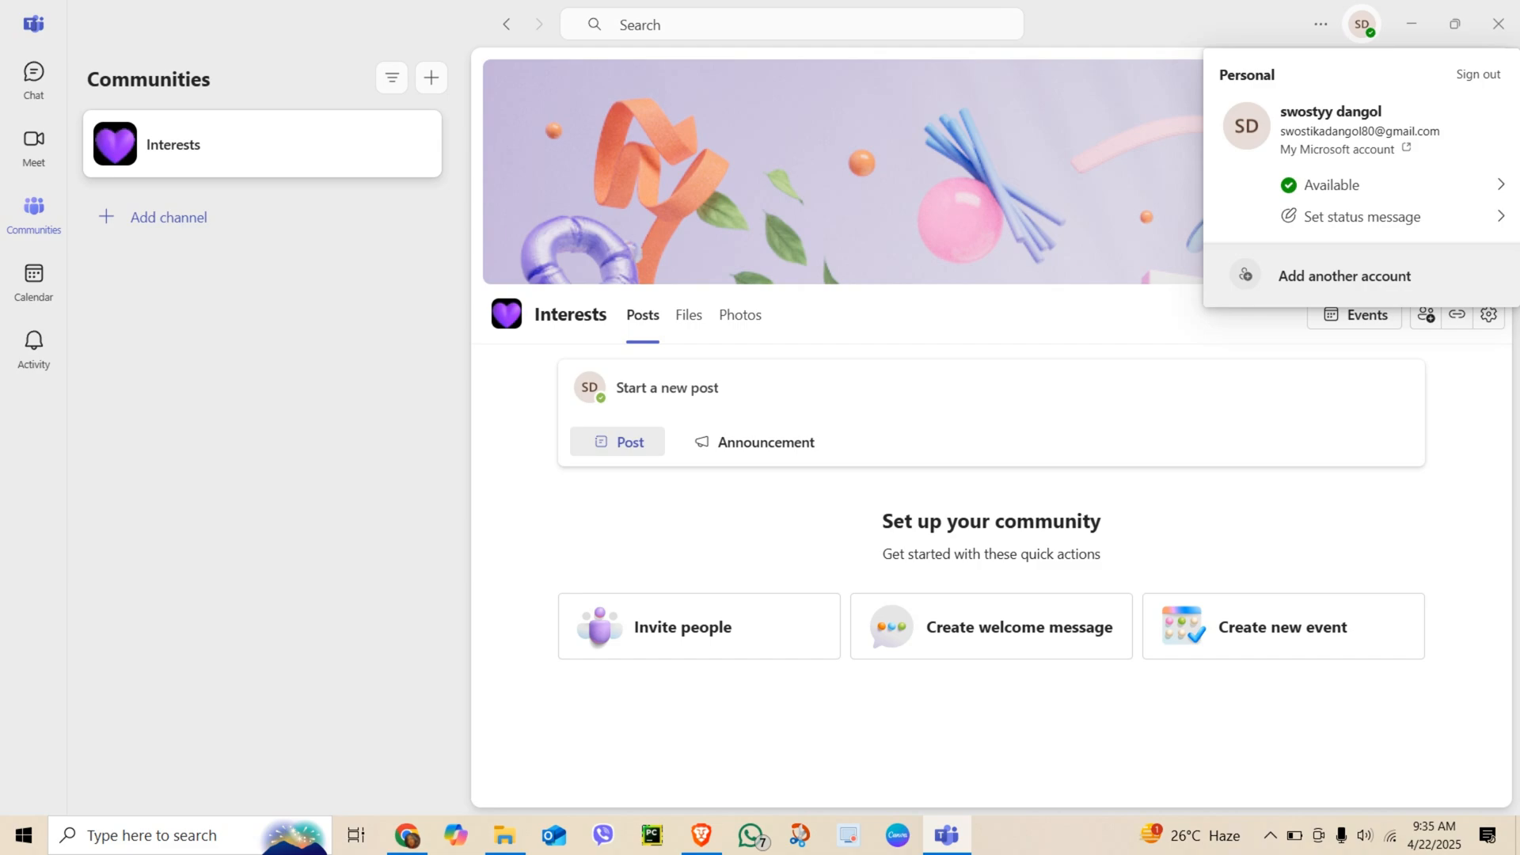
{"action": "left_click", "coordinate": [1332, 111]}
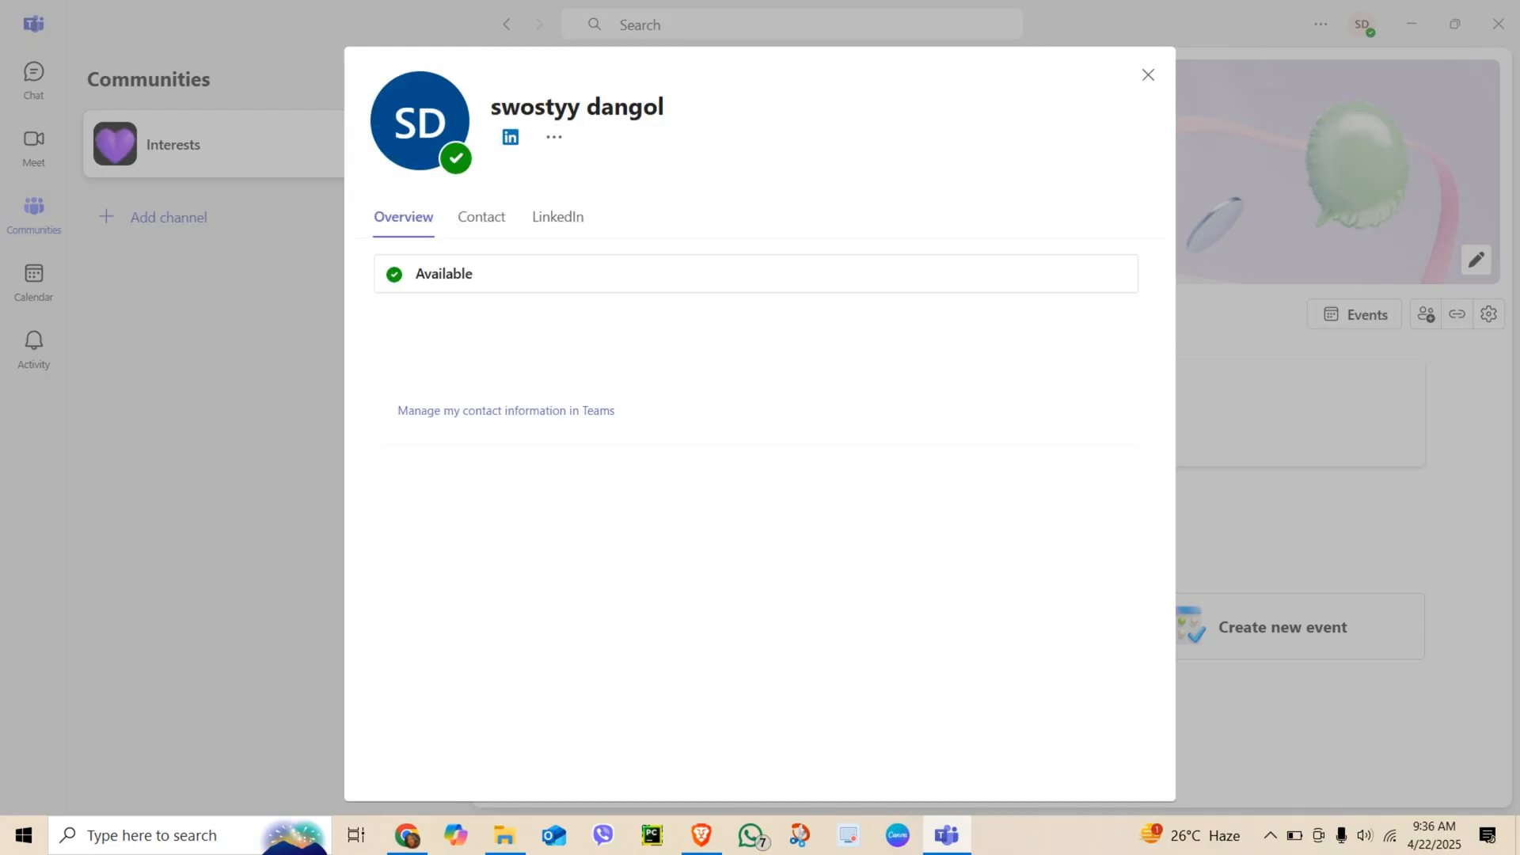
{"action": "left_click", "coordinate": [481, 217]}
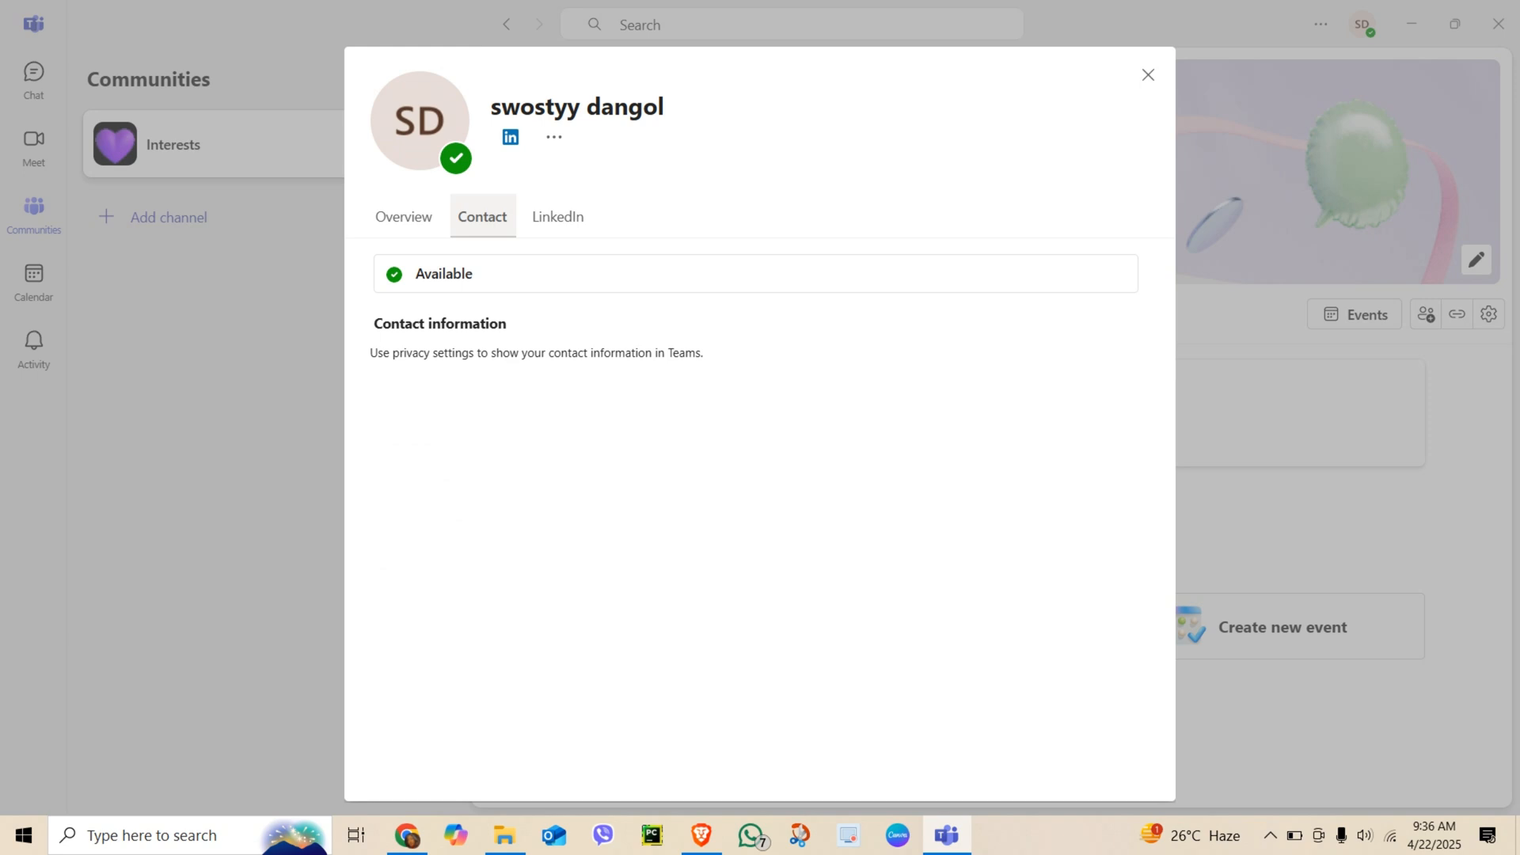
{"action": "left_click", "coordinate": [404, 217]}
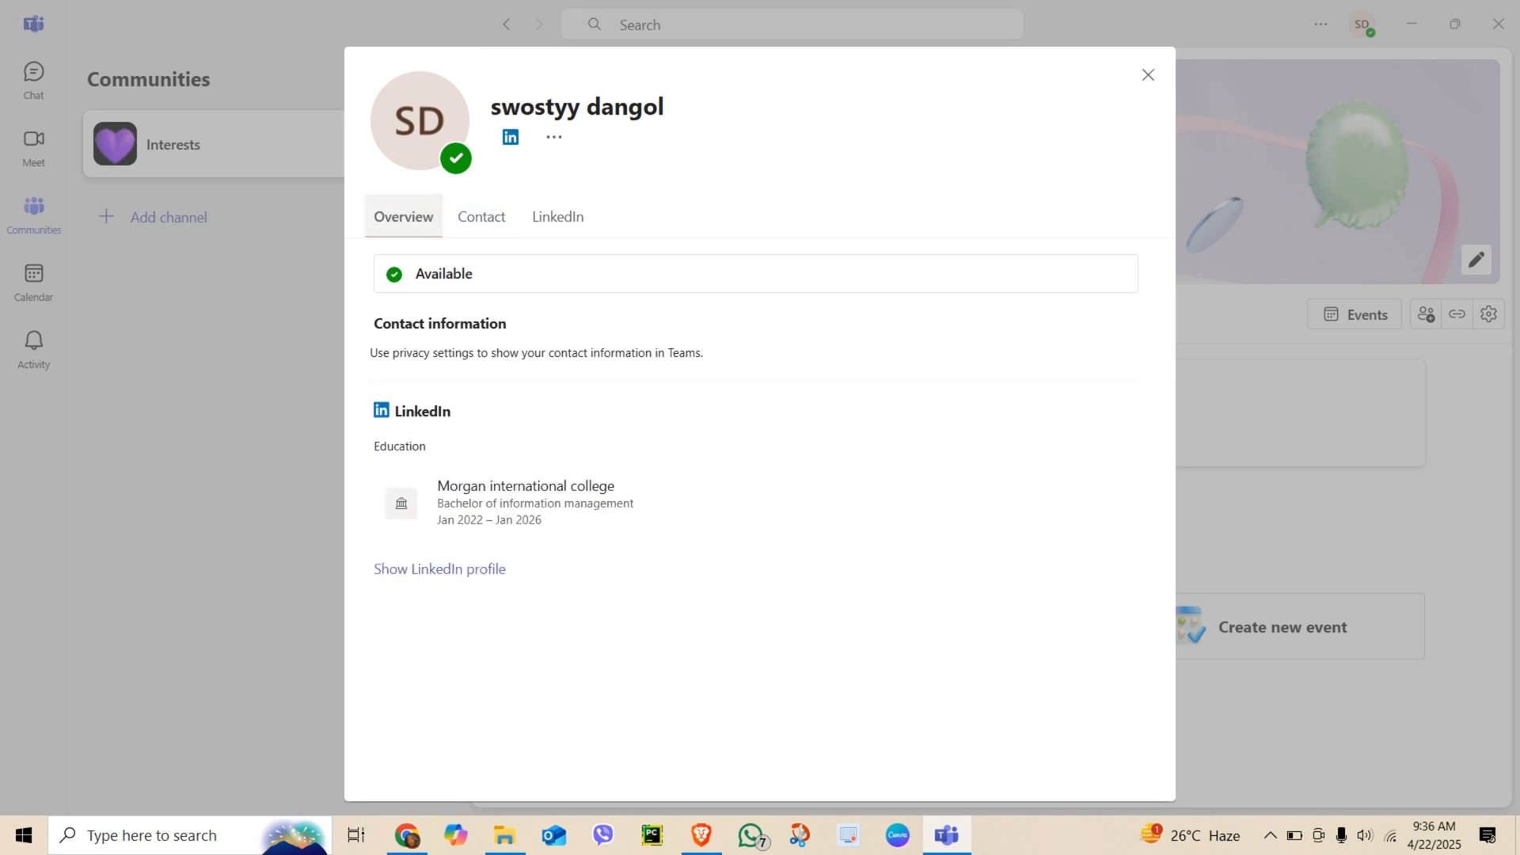
{"action": "left_click", "coordinate": [482, 217]}
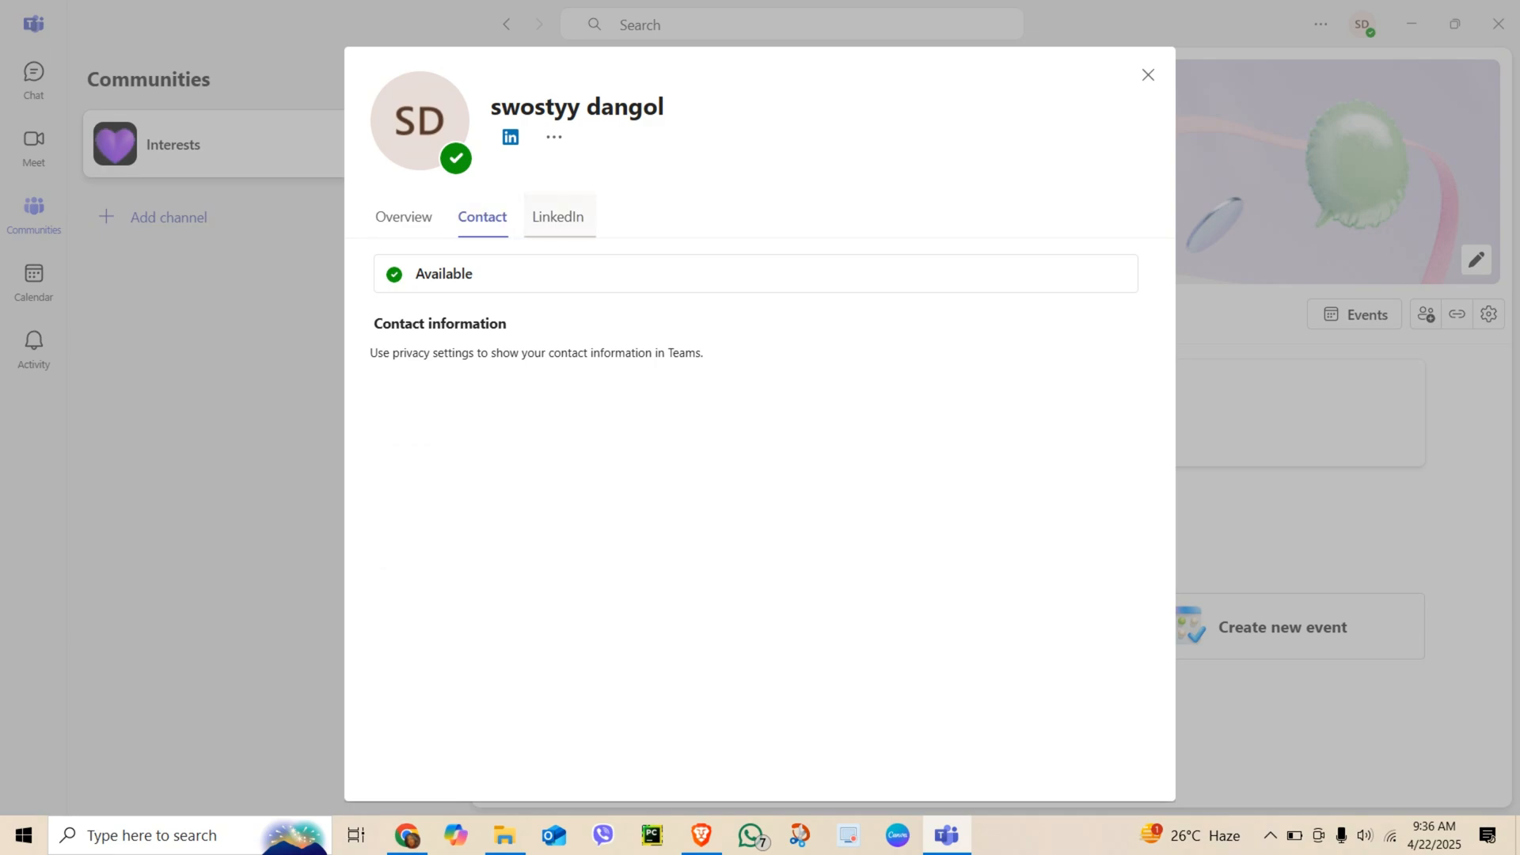